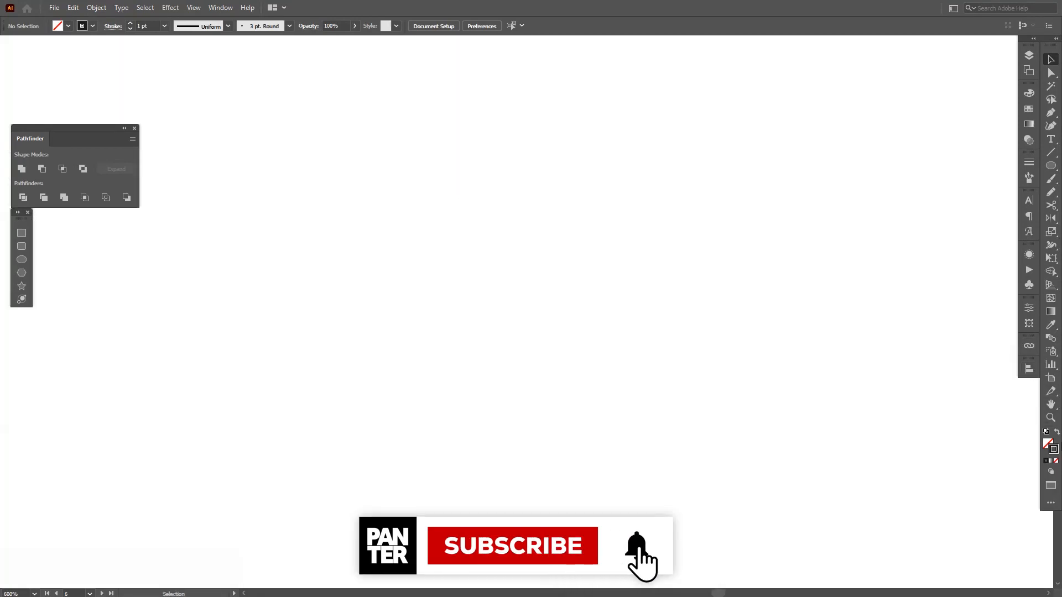
{"action": "mouse_move", "coordinate": [1050, 446]}
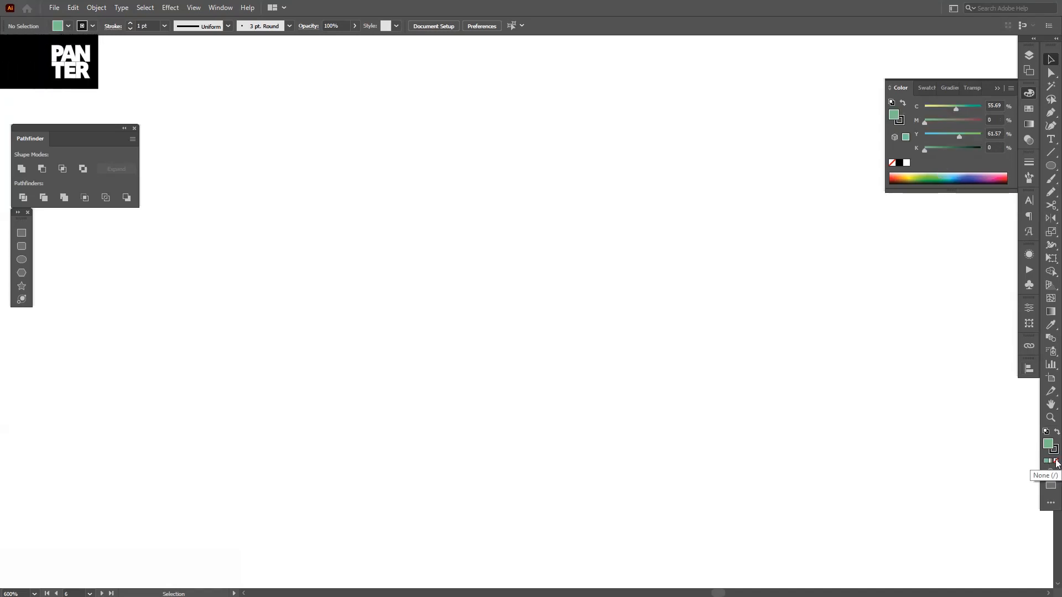
Draw a no-fill stroked circle and delete anchor points to leave a quarter arc.
{"action": "left_click", "coordinate": [1051, 443]}
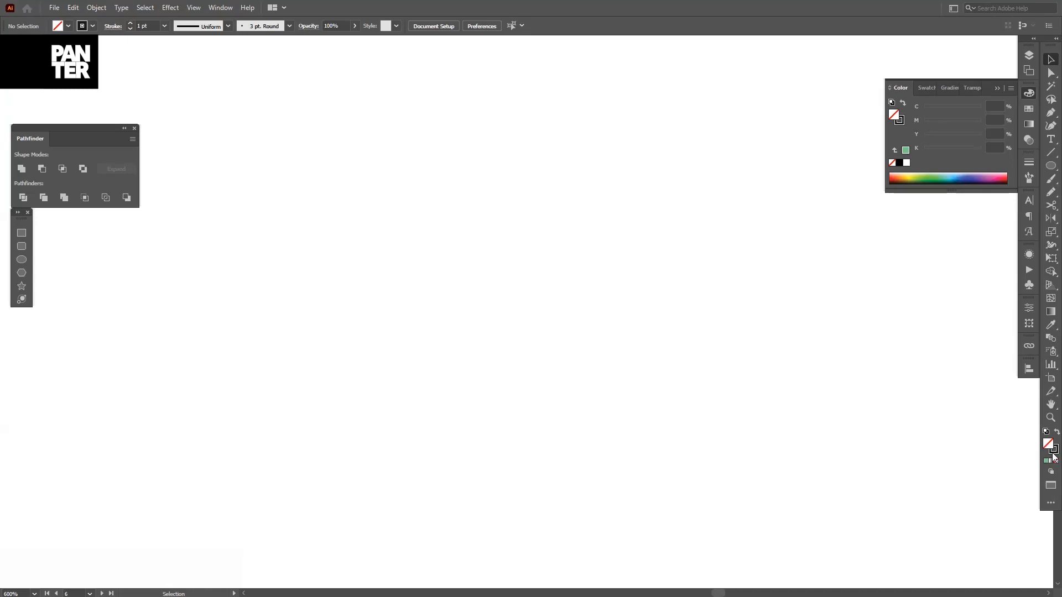
{"action": "mouse_move", "coordinate": [1051, 446]}
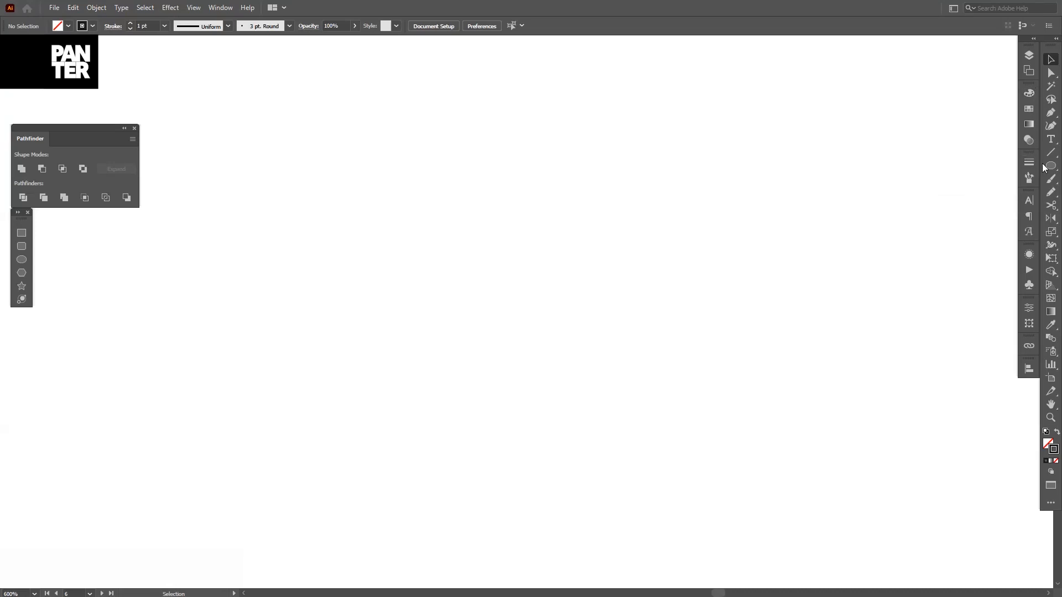
{"action": "left_click", "coordinate": [1051, 165]}
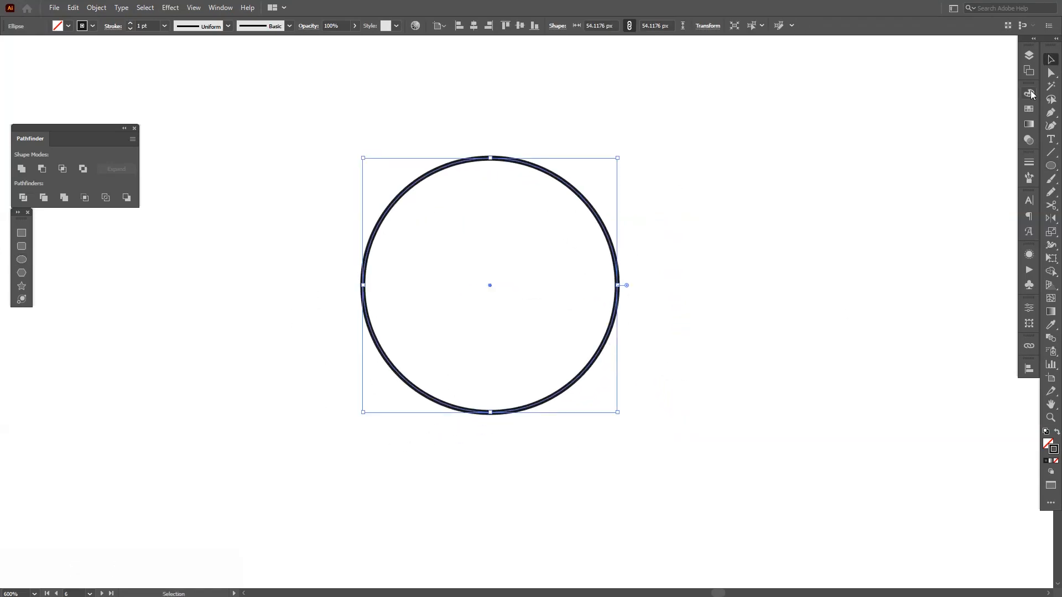
{"action": "left_click", "coordinate": [1028, 73]}
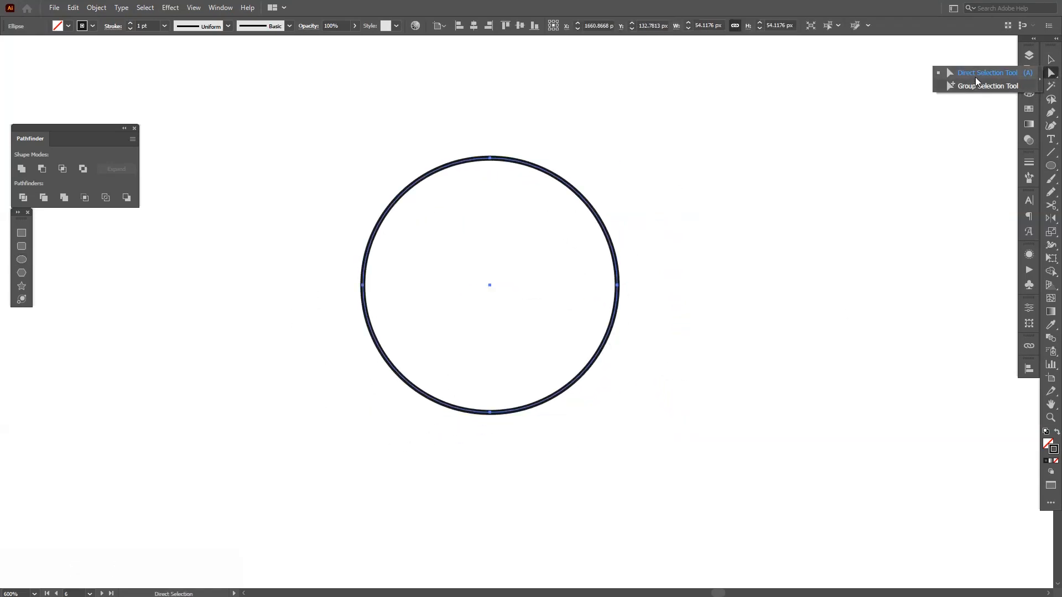
{"action": "left_click_drag", "start_coordinate": [281, 235], "coordinate": [511, 455]}
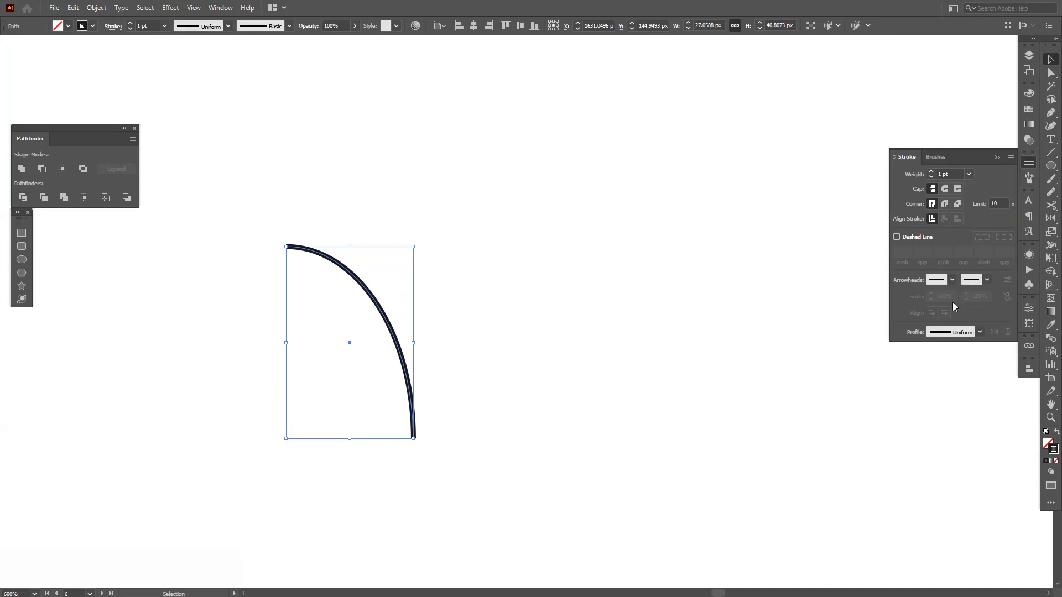
{"action": "mouse_move", "coordinate": [951, 333]}
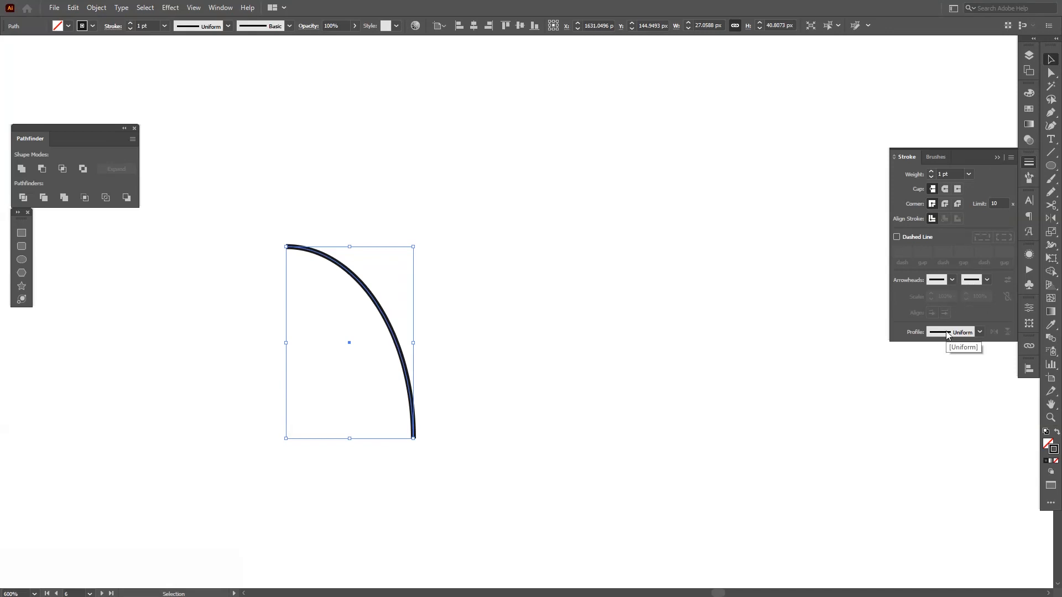
Give the arc's stroke the tapering Width Profile 4 from the Stroke panel.
{"action": "left_click", "coordinate": [220, 8]}
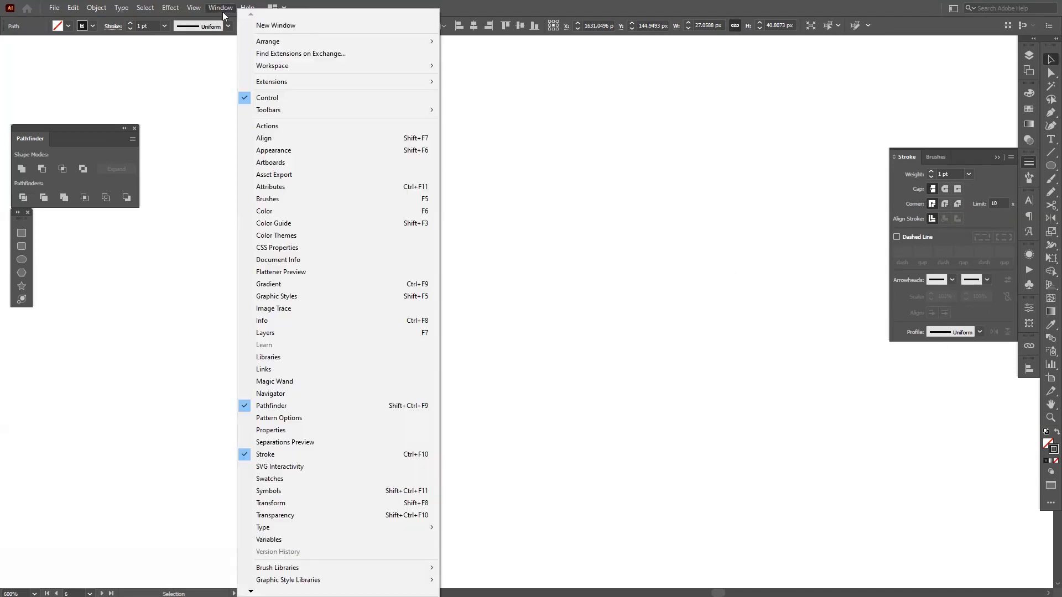
{"action": "mouse_move", "coordinate": [968, 156]}
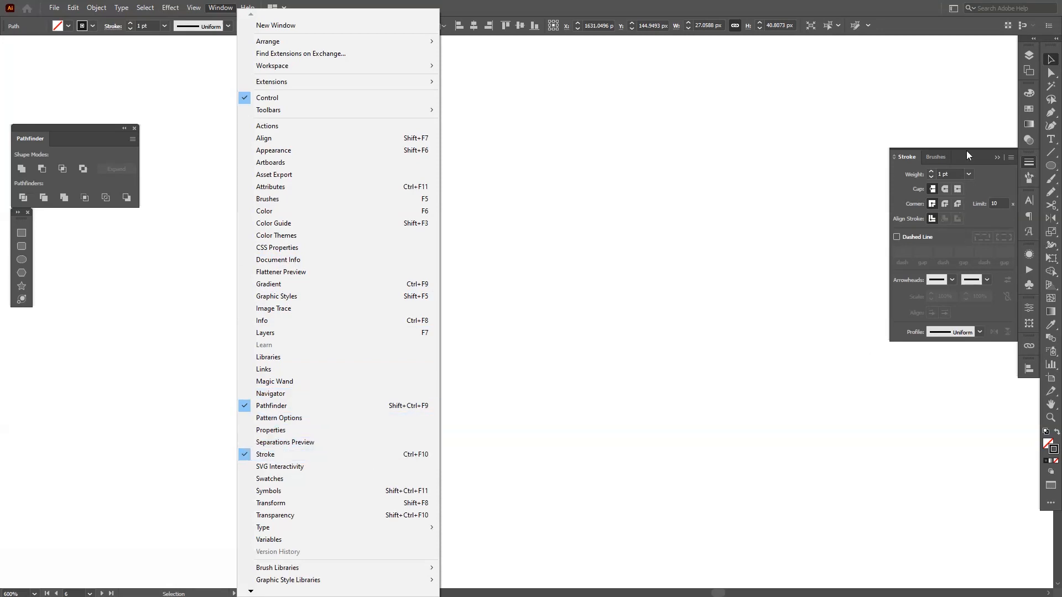
{"action": "left_click", "coordinate": [219, 7]}
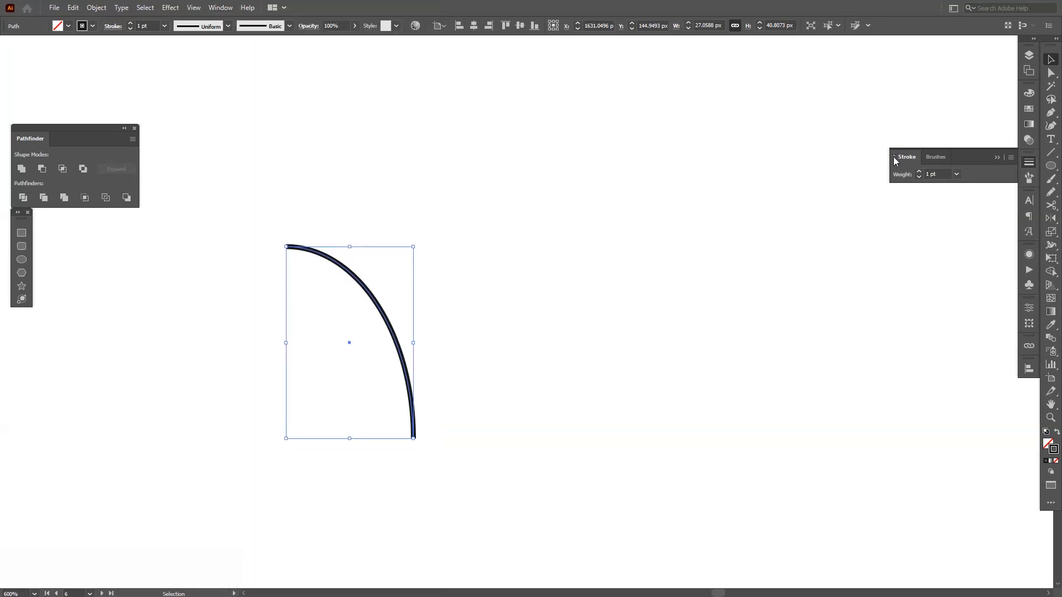
{"action": "left_click", "coordinate": [996, 156]}
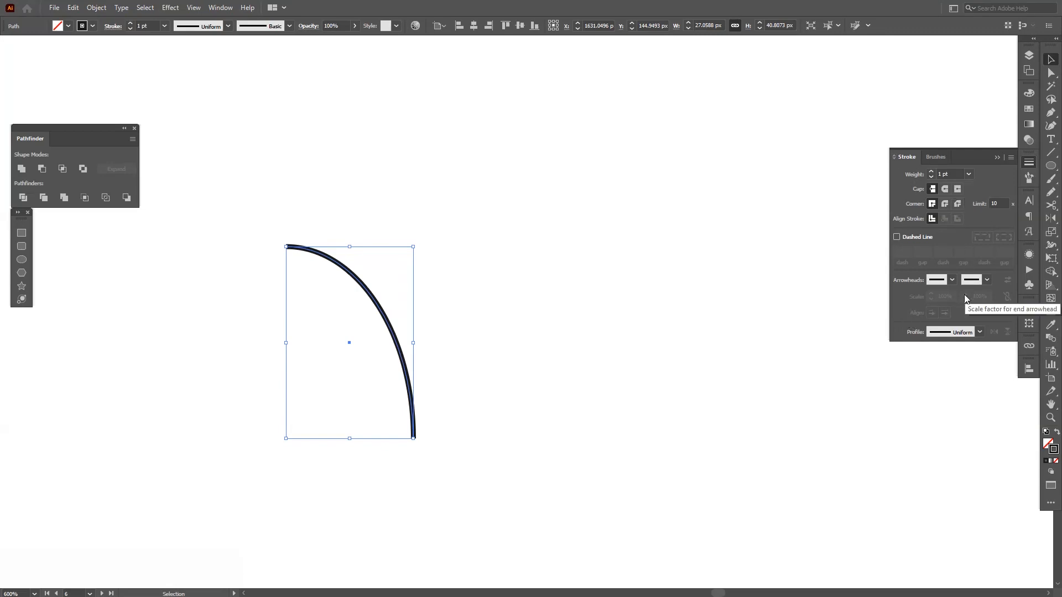
{"action": "left_click", "coordinate": [979, 331]}
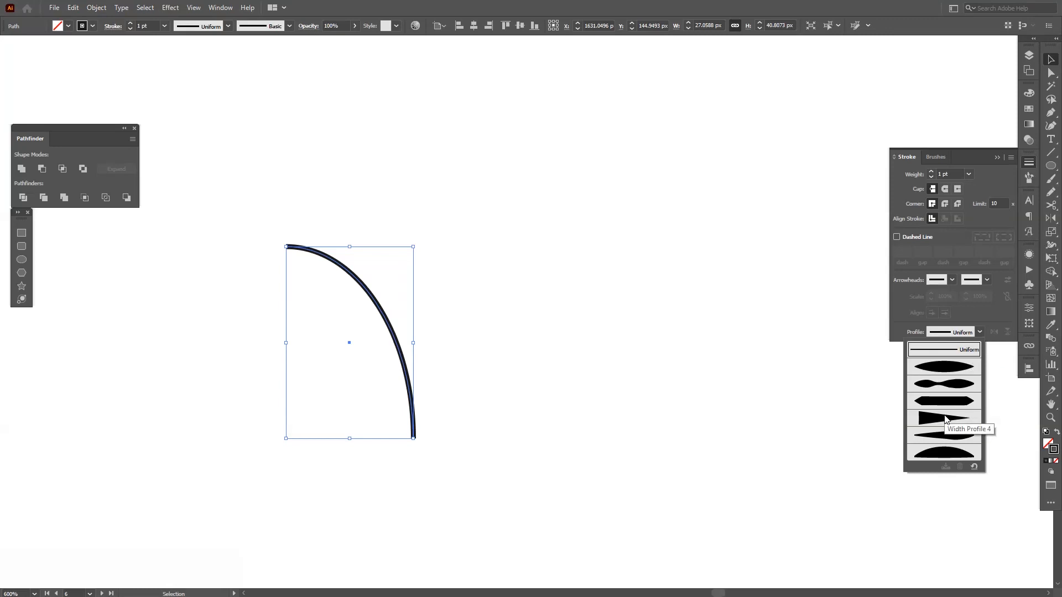
{"action": "left_click", "coordinate": [944, 417]}
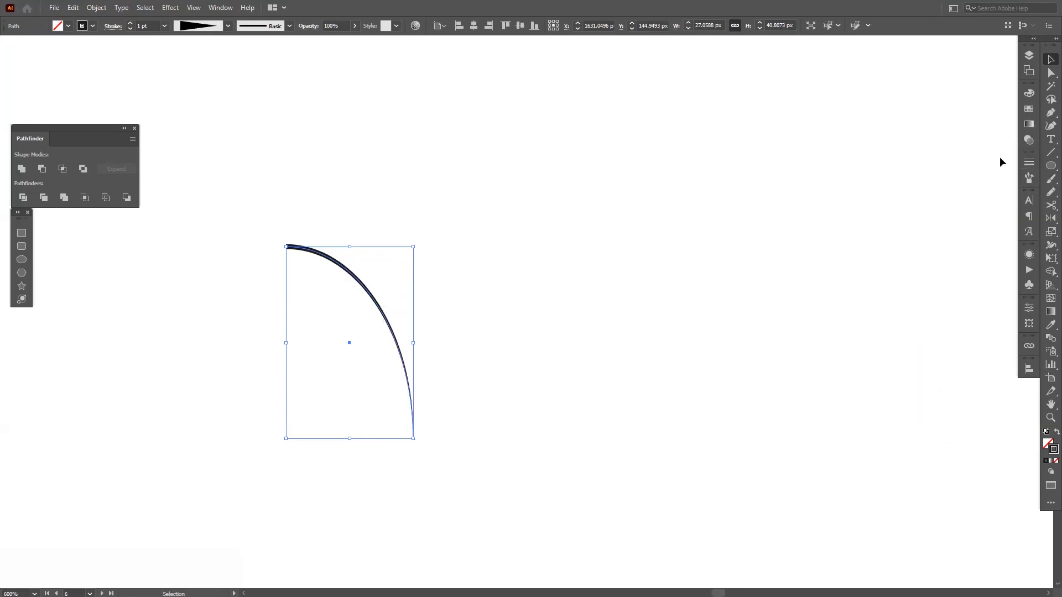
Reflect-copy the arc about its bottom point, then duplicate the pair repeatedly with Ctrl+D.
{"action": "left_click", "coordinate": [1051, 216]}
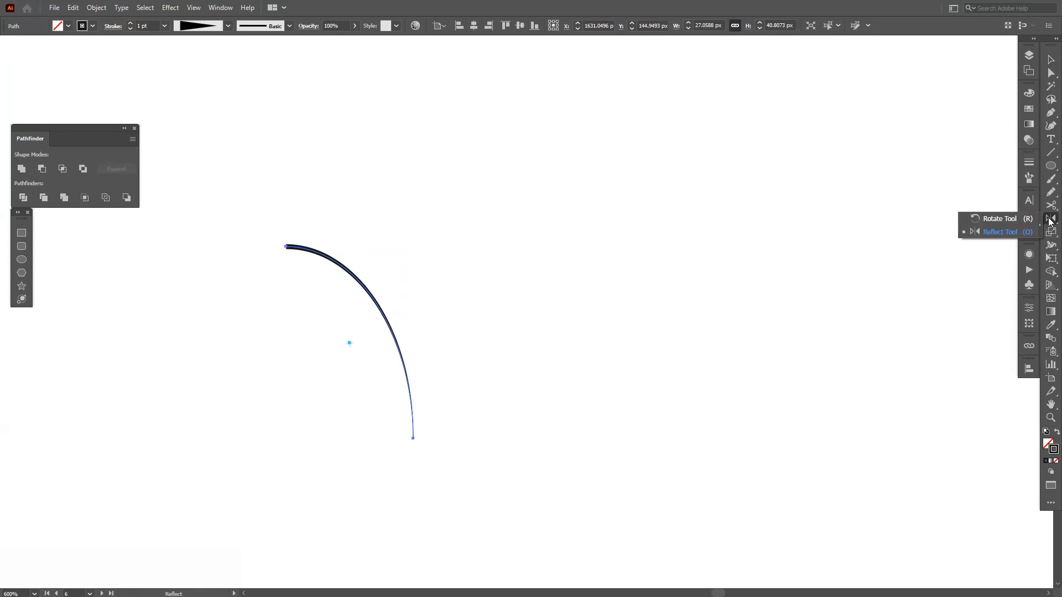
{"action": "mouse_move", "coordinate": [989, 222]}
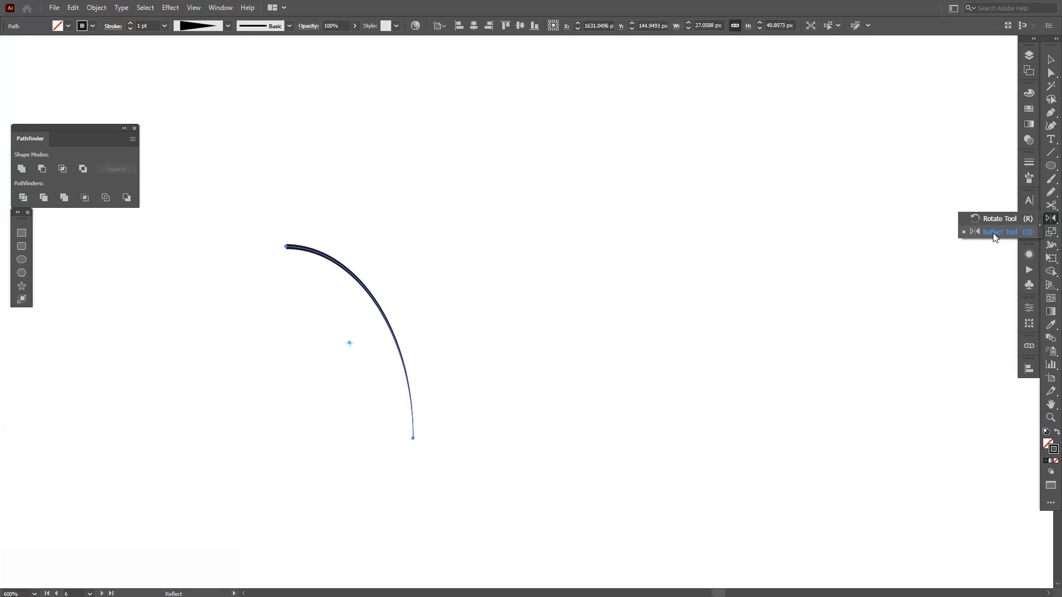
{"action": "key", "text": "alt"}
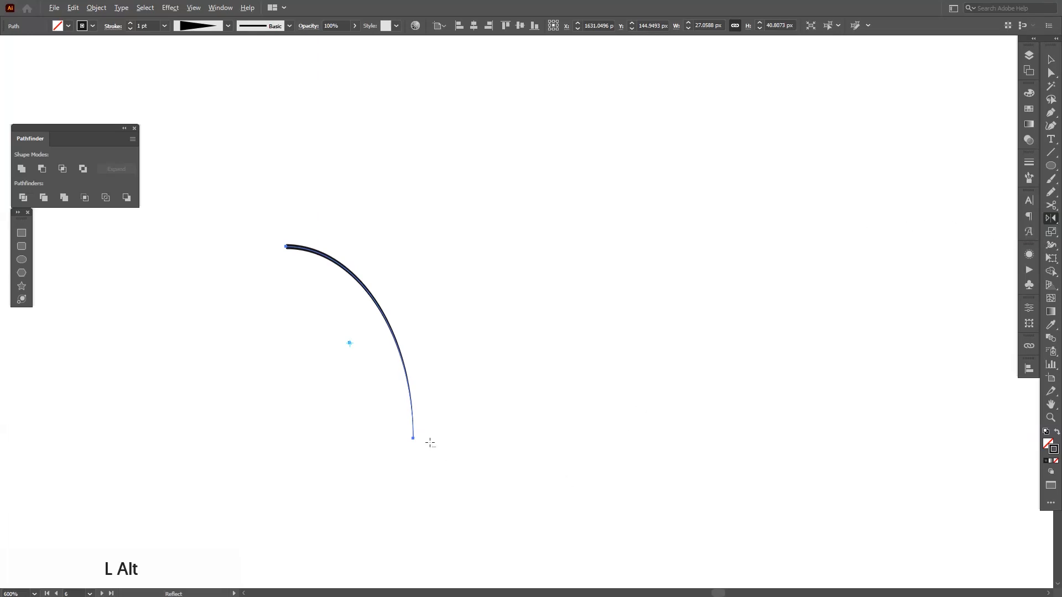
{"action": "left_click", "coordinate": [413, 438]}
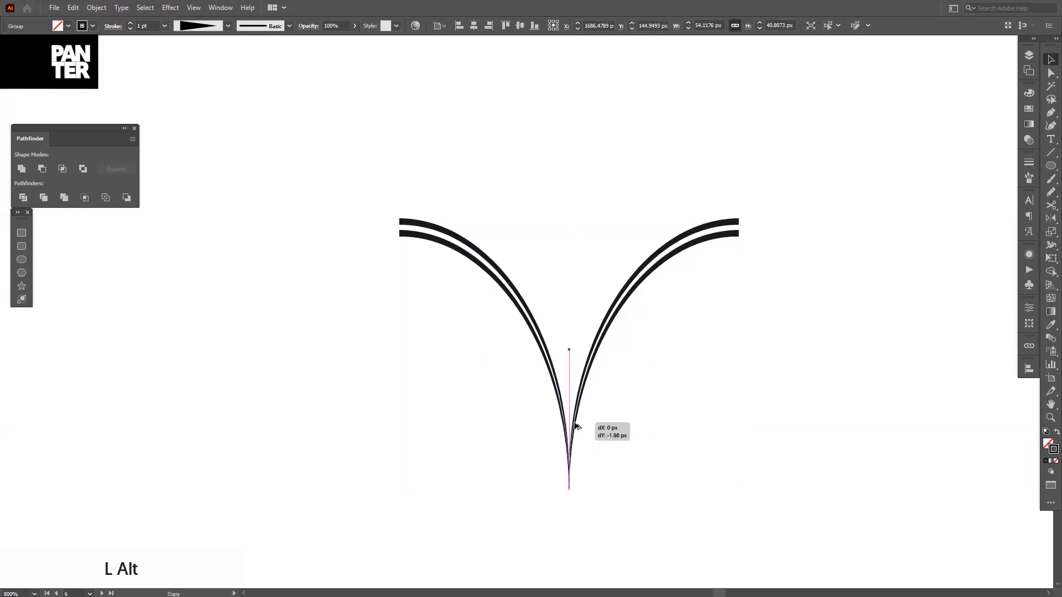
{"action": "key", "text": "ctrl+d"}
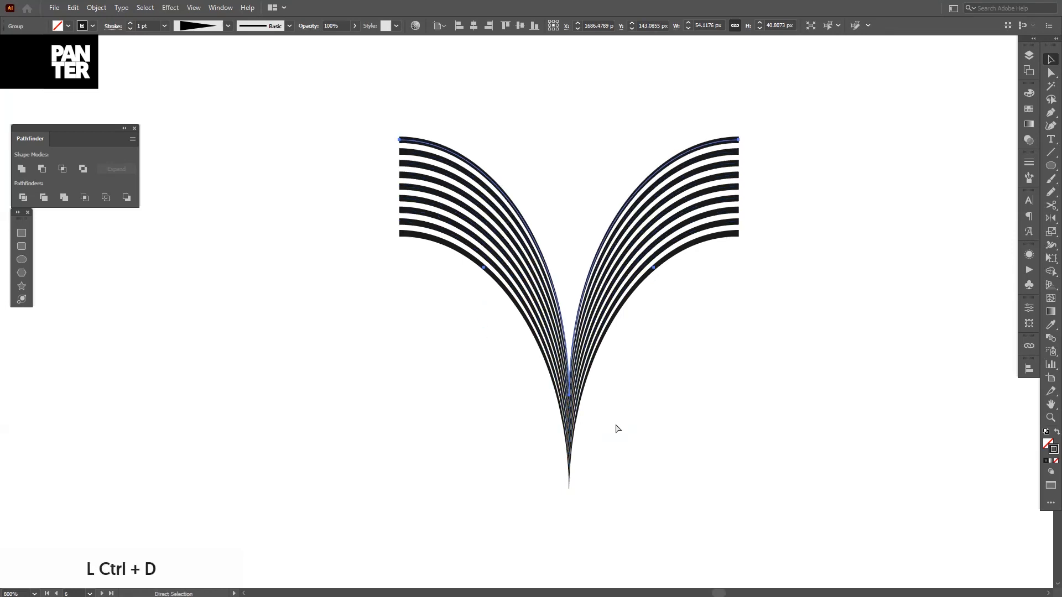
{"action": "key", "text": "ctrl+d"}
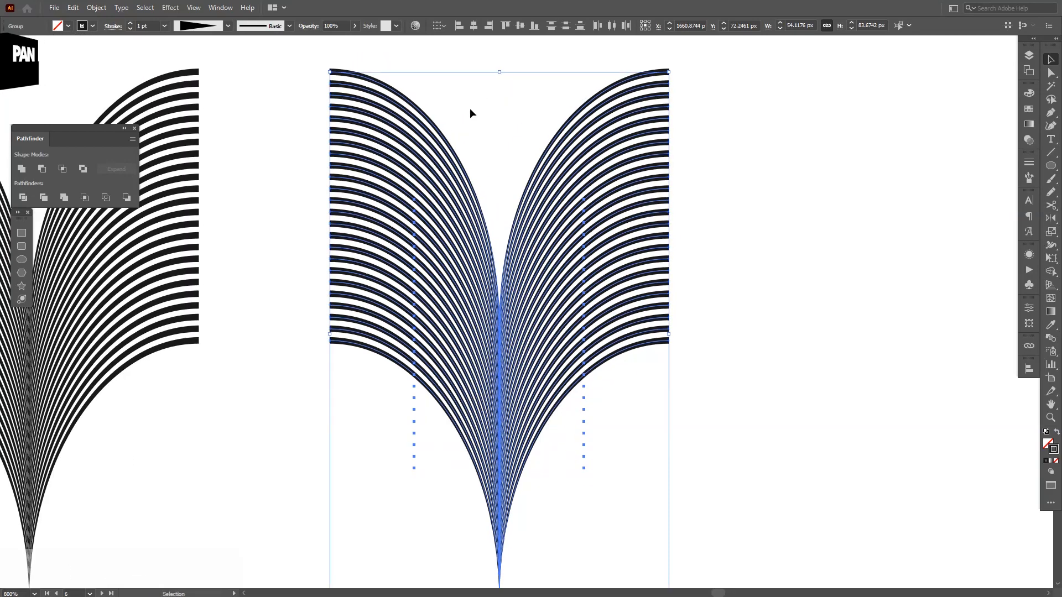
Group the two mirrored arc halves into a single fan.
{"action": "left_click", "coordinate": [95, 8]}
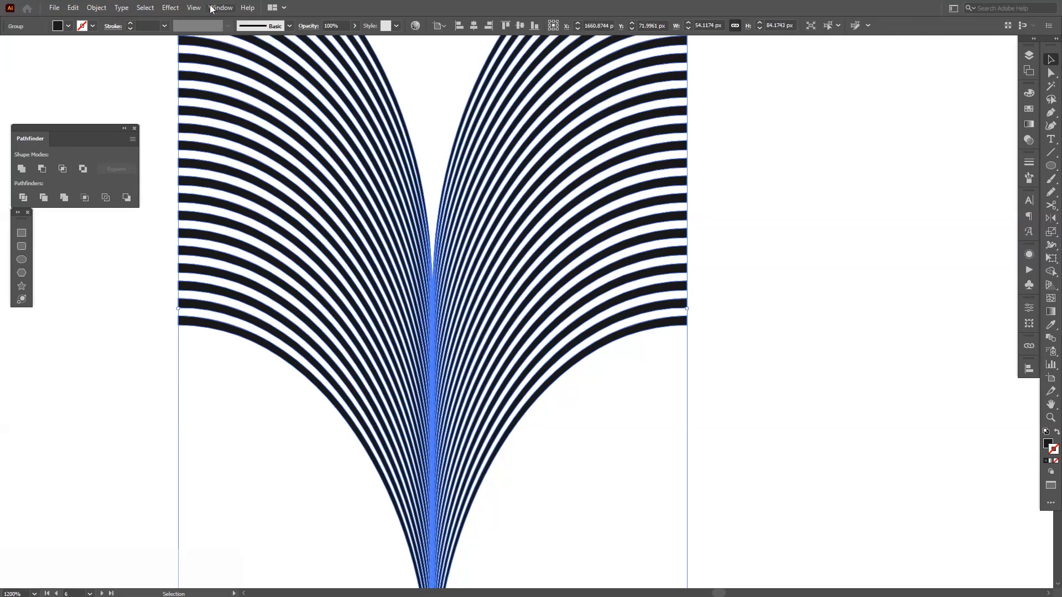
{"action": "left_click", "coordinate": [220, 8]}
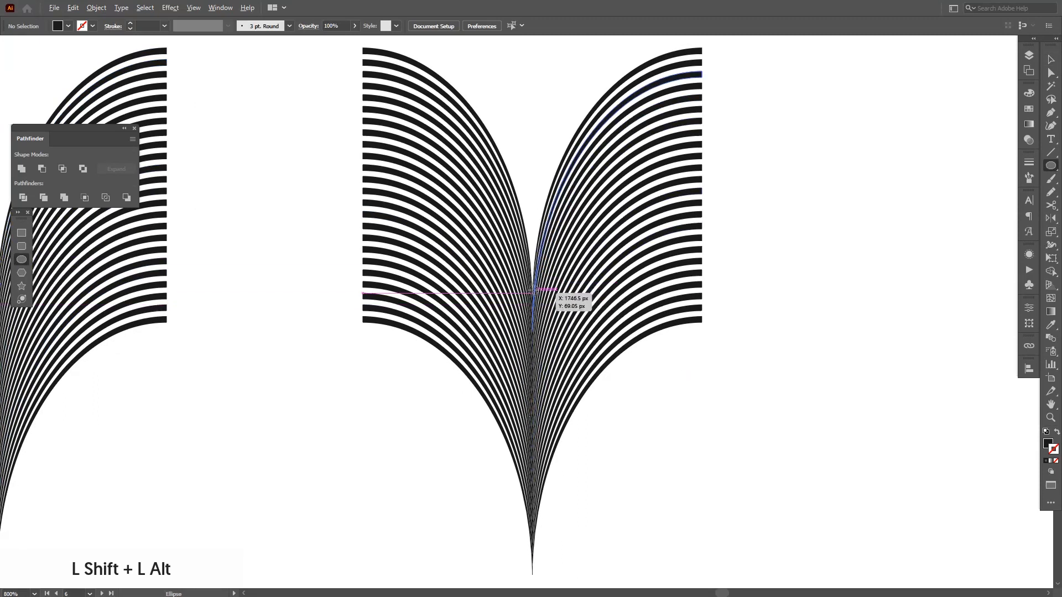
{"action": "mouse_move", "coordinate": [535, 200]}
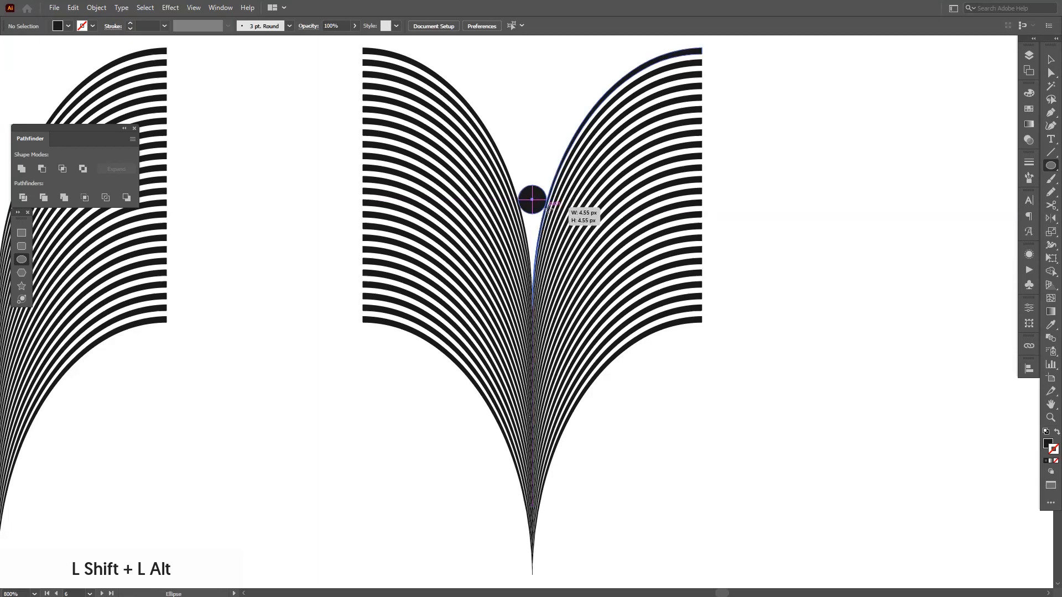
Draw a centred circle over the fan and resize it so its edge meets the outer arc.
{"action": "left_click_drag", "start_coordinate": [532, 198], "coordinate": [701, 242]}
{"action": "type", "text": "42"}
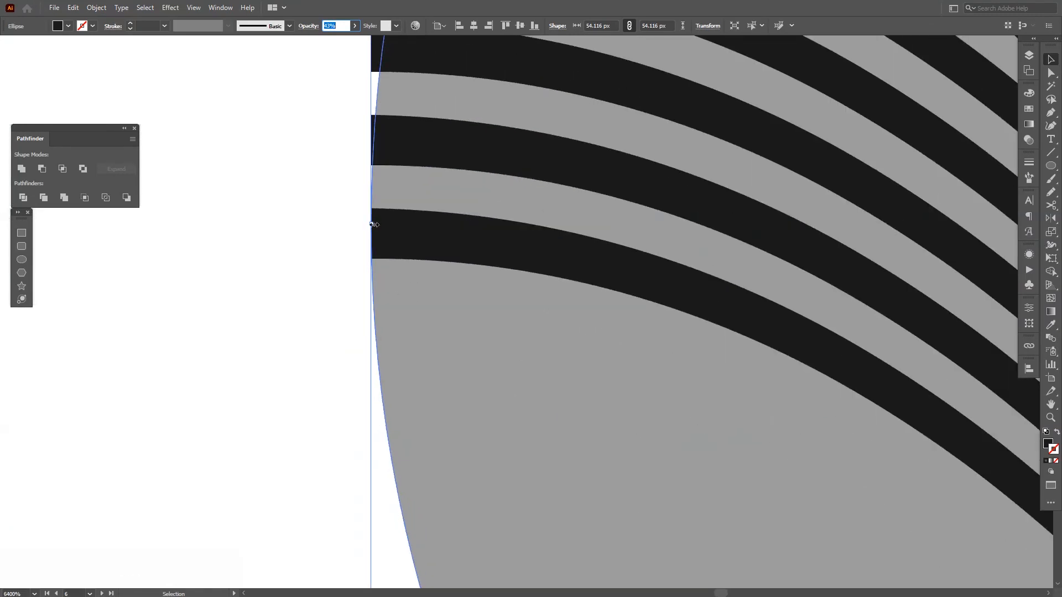
{"action": "left_click_drag", "start_coordinate": [375, 225], "coordinate": [408, 337]}
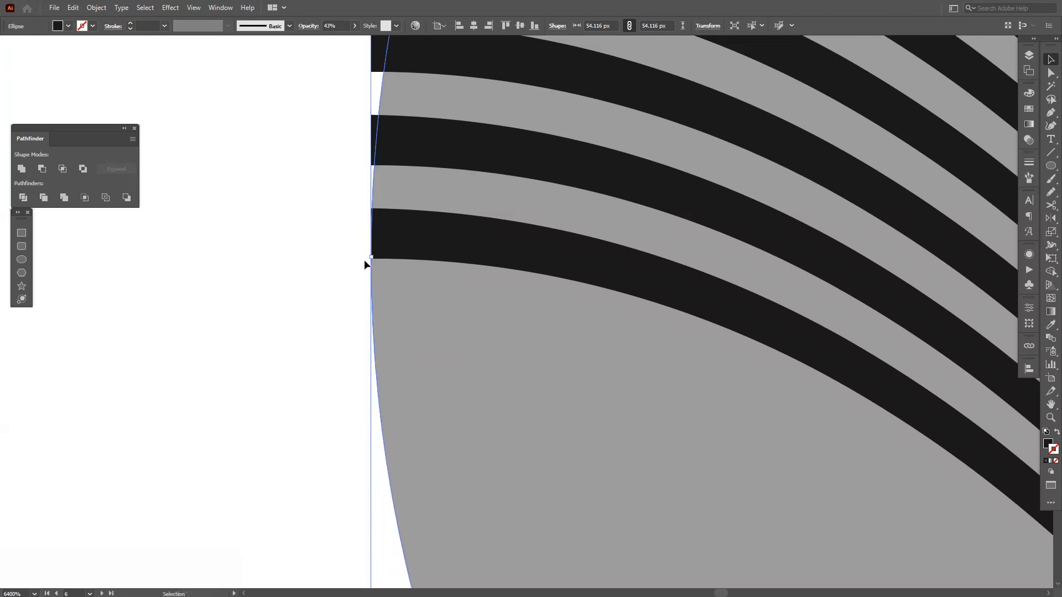
{"action": "key", "text": "alt"}
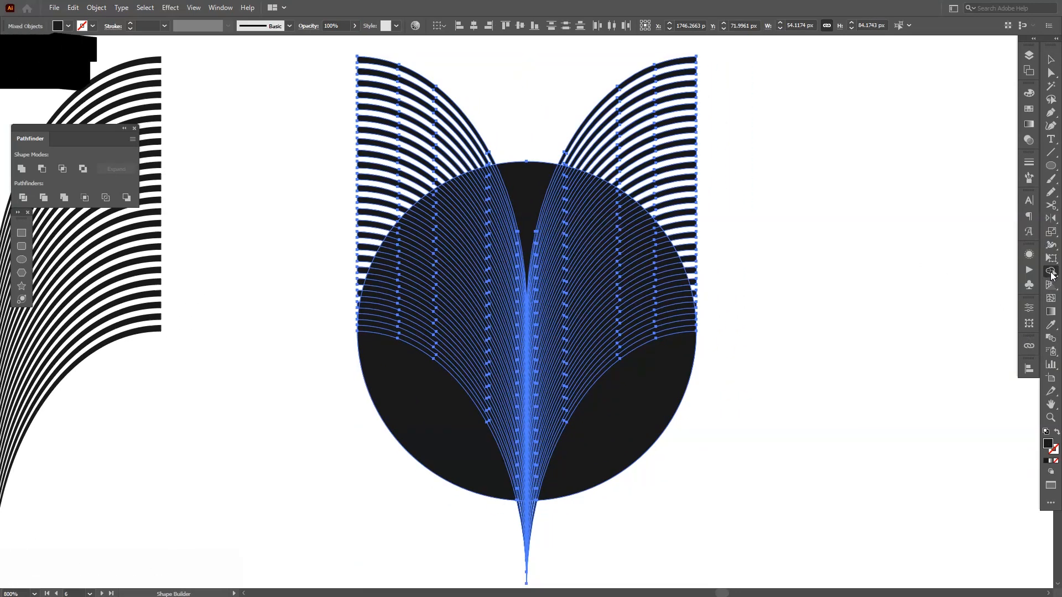
Trim the fan's arcs to the circle outline with the Shape Builder tool.
{"action": "left_click", "coordinate": [1050, 272]}
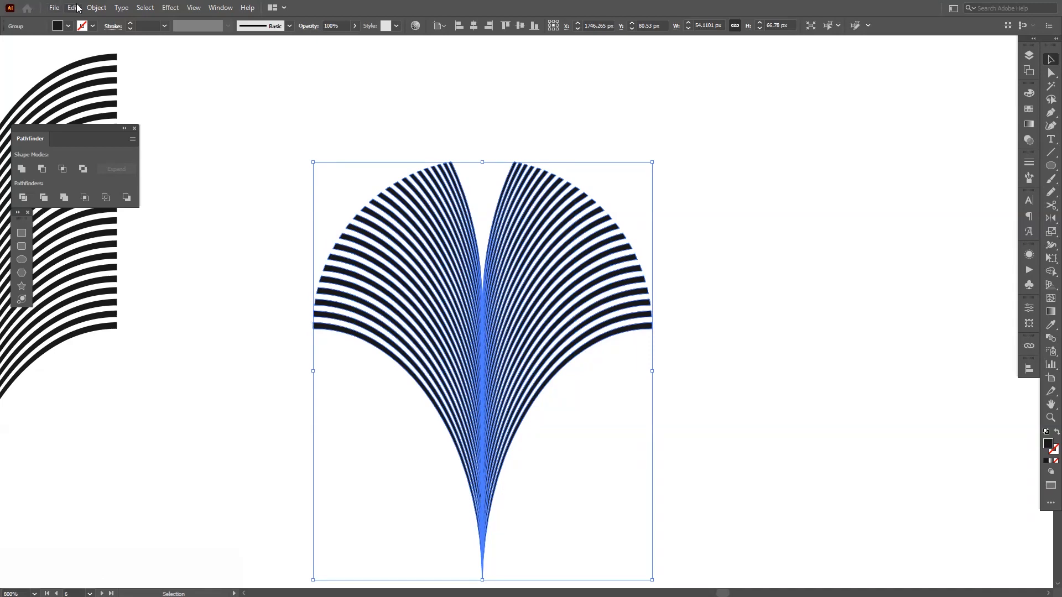
Make a pattern from the fan via Object > Pattern > Make with reduced tile height, then Done.
{"action": "left_click", "coordinate": [95, 8]}
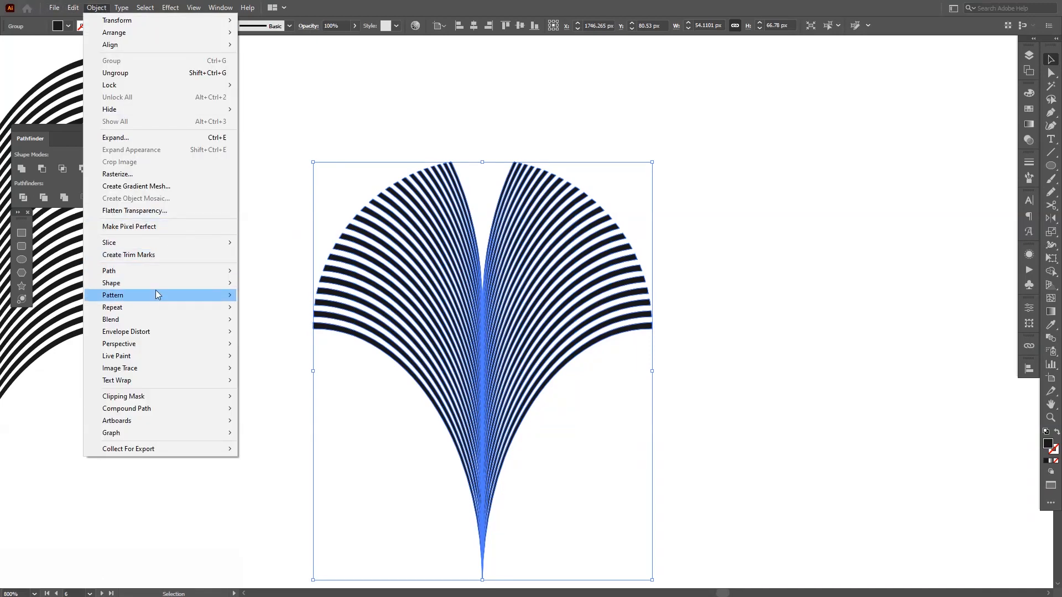
{"action": "left_click", "coordinate": [111, 294]}
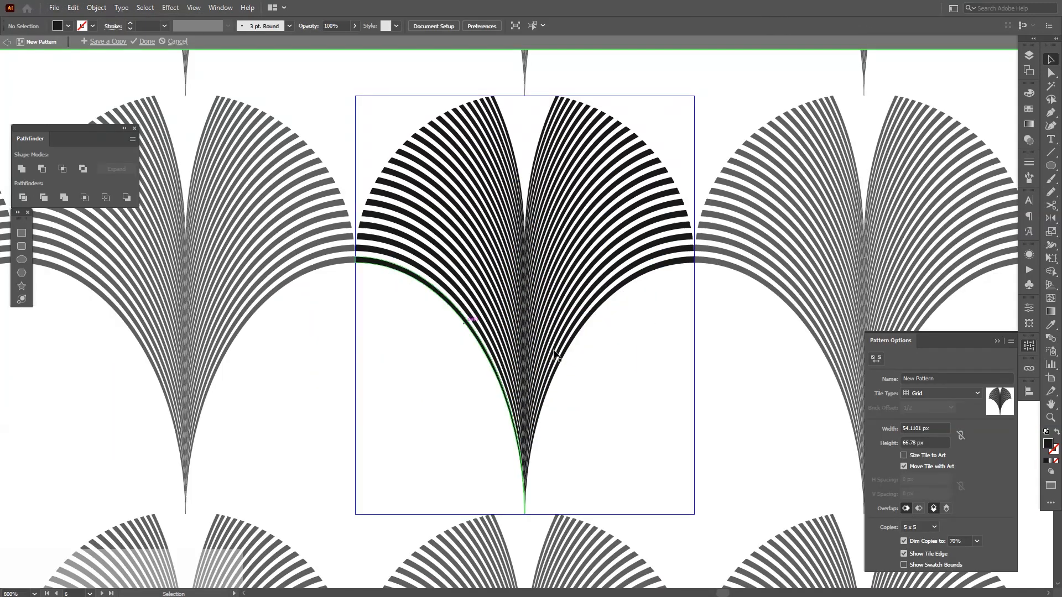
{"action": "left_click", "coordinate": [903, 454]}
{"action": "type", "text": "23"}
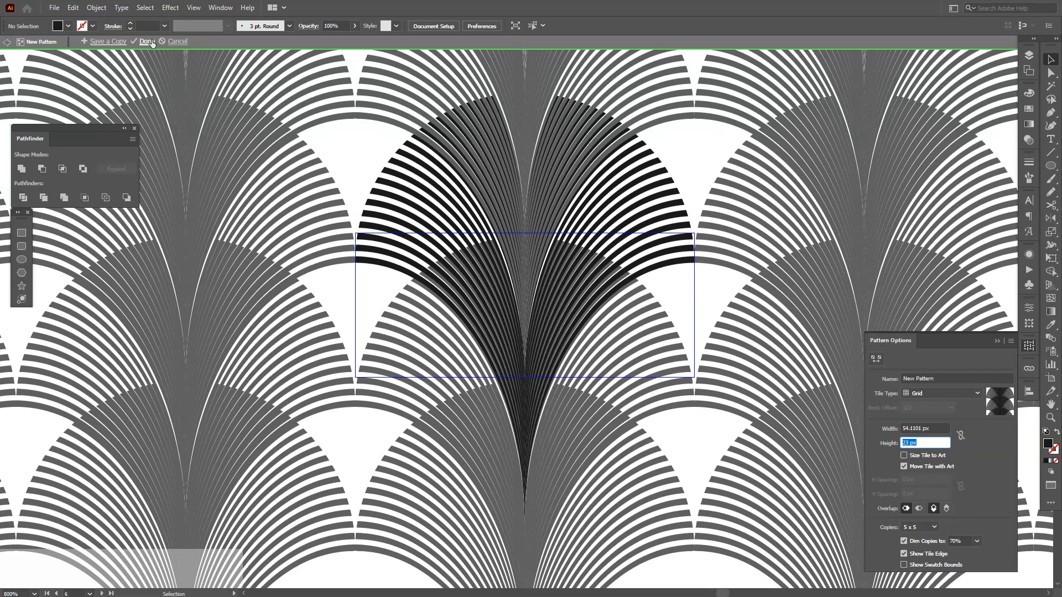
{"action": "left_click", "coordinate": [146, 41]}
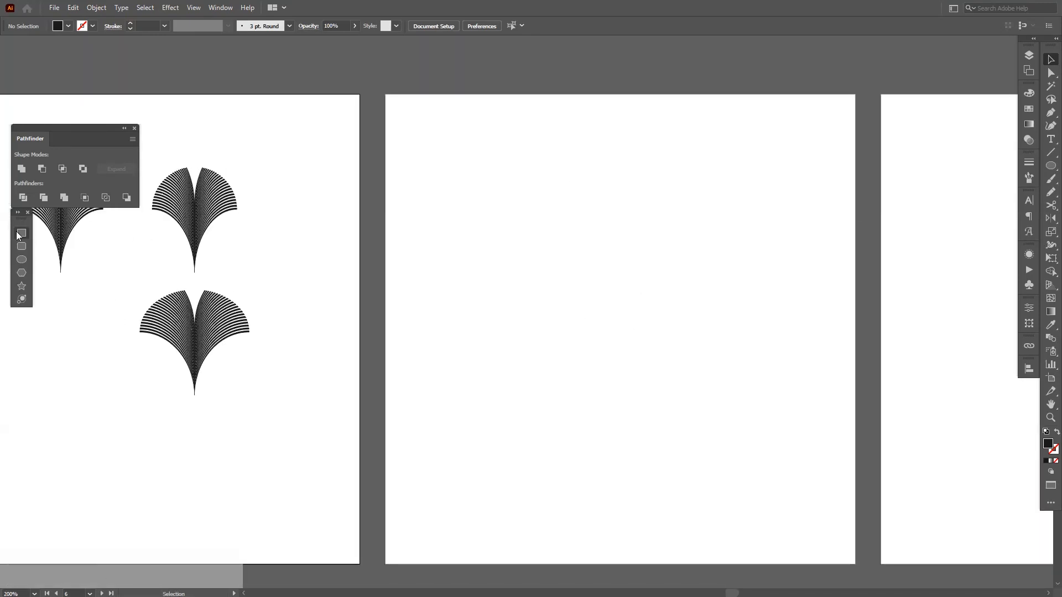
Draw a 300 x 300 px square filled with the new scallop pattern swatch.
{"action": "left_click", "coordinate": [21, 234]}
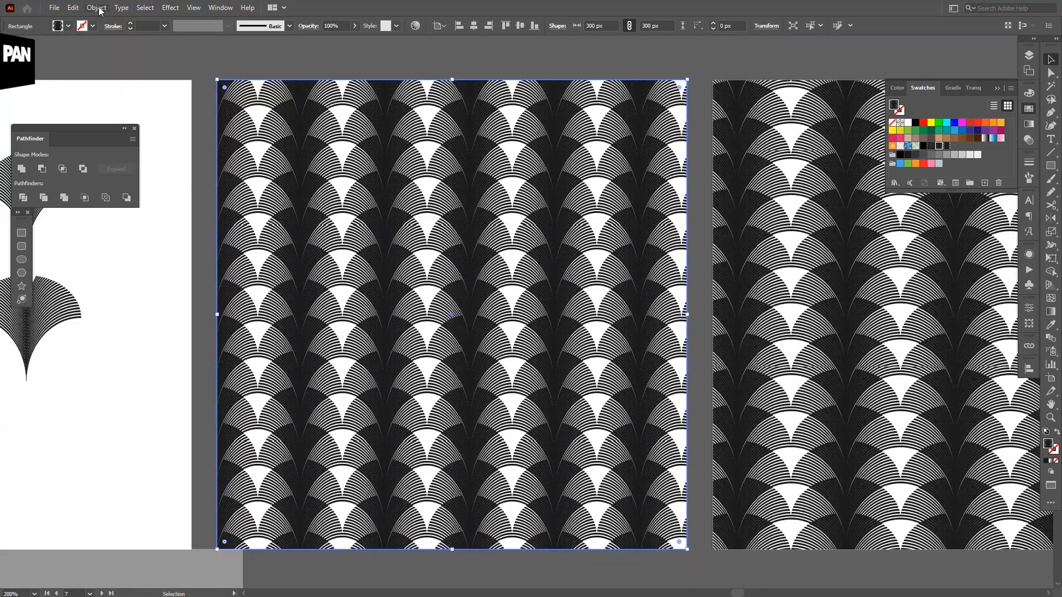
Scale only the pattern inside the square uniformly, trying 160%, 138%, then 121%.
{"action": "left_click", "coordinate": [95, 8]}
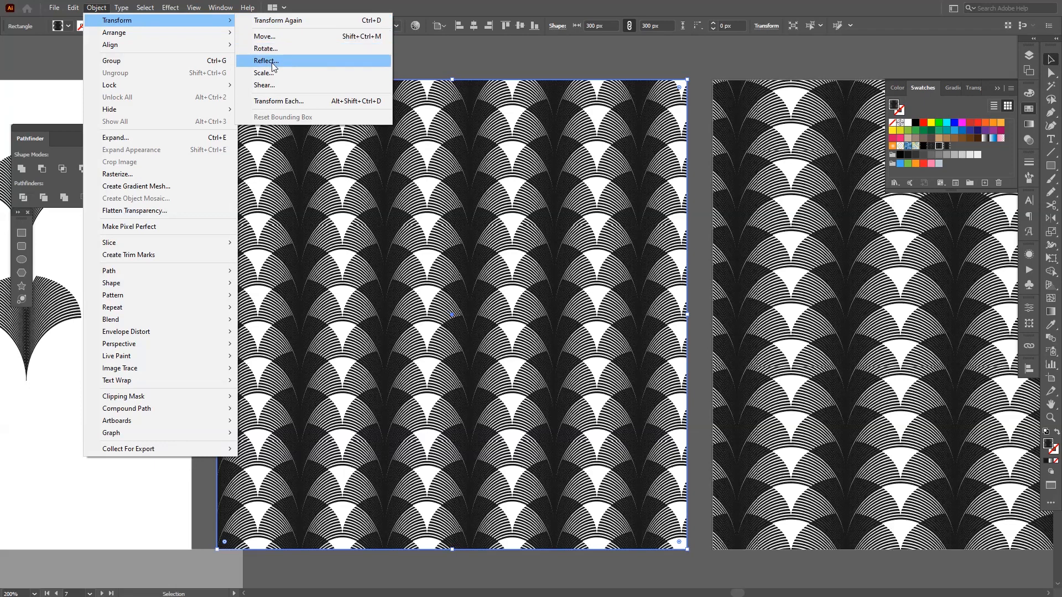
{"action": "left_click", "coordinate": [263, 73]}
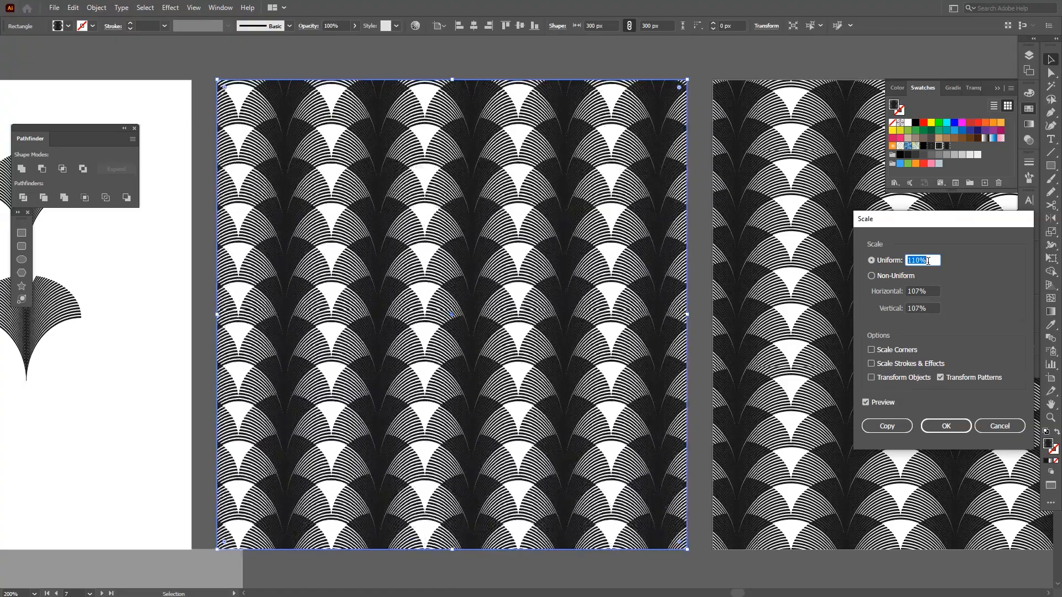
{"action": "type", "text": "160%"}
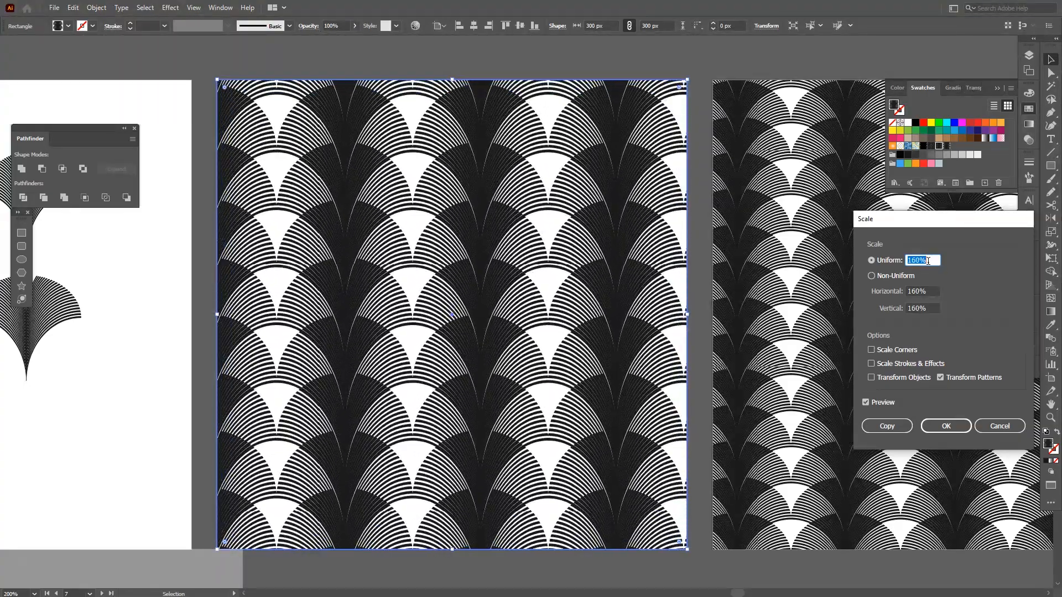
{"action": "type", "text": "138%"}
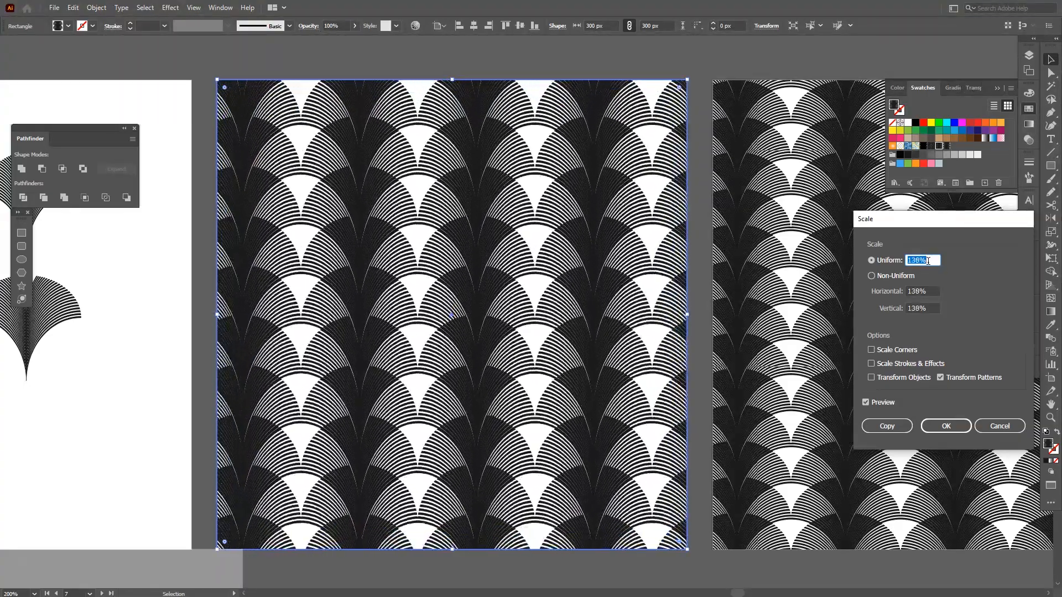
{"action": "type", "text": "121%"}
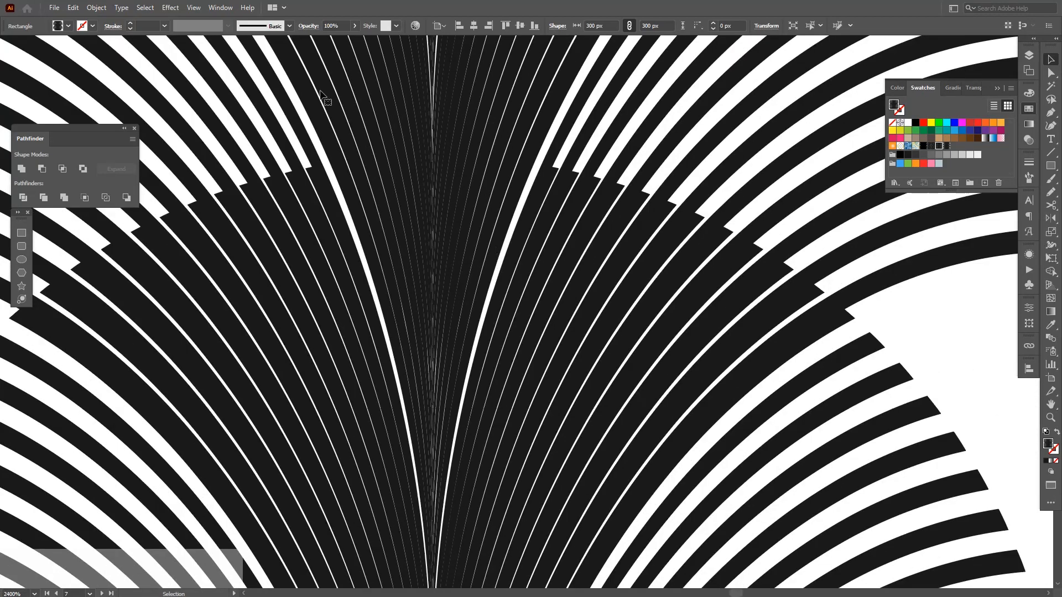
Expand the patterned square into a group of real shapes via Object > Expand.
{"action": "left_click", "coordinate": [95, 8]}
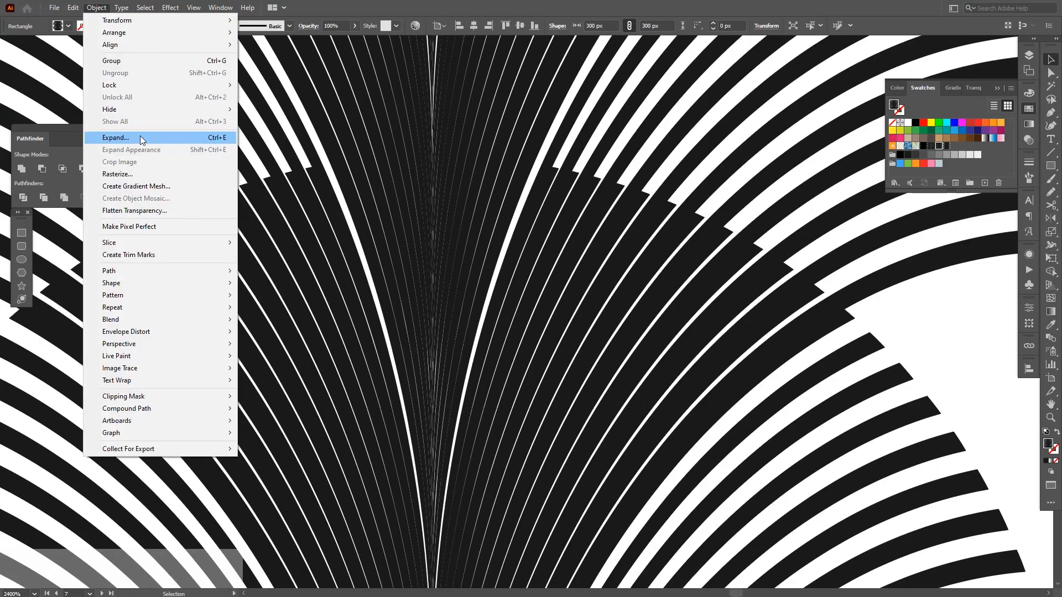
{"action": "left_click", "coordinate": [115, 137]}
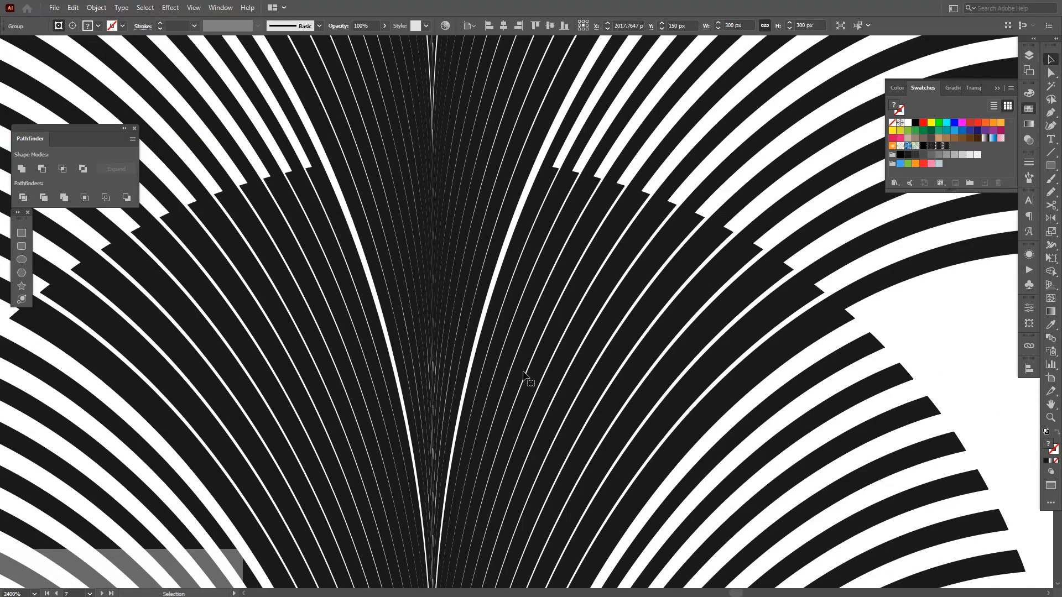